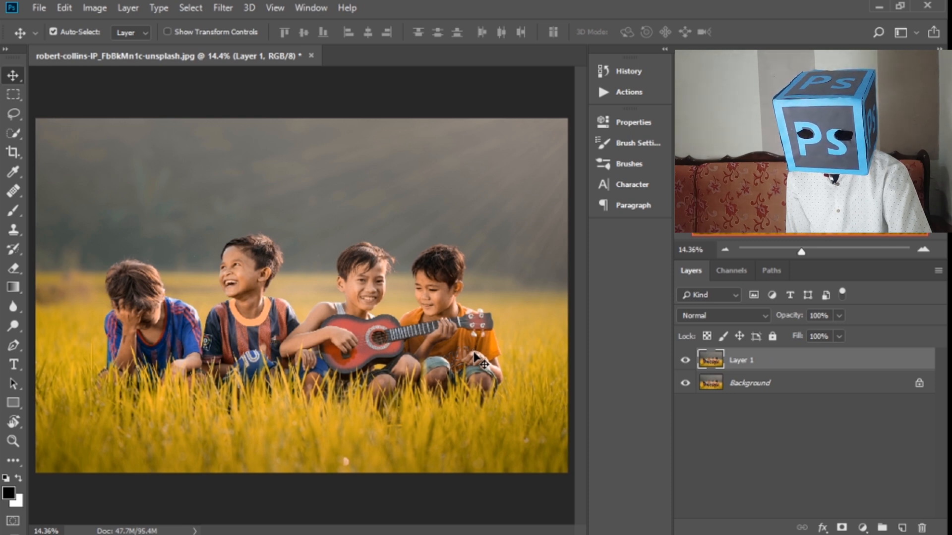
{"action": "mouse_move", "coordinate": [513, 349]}
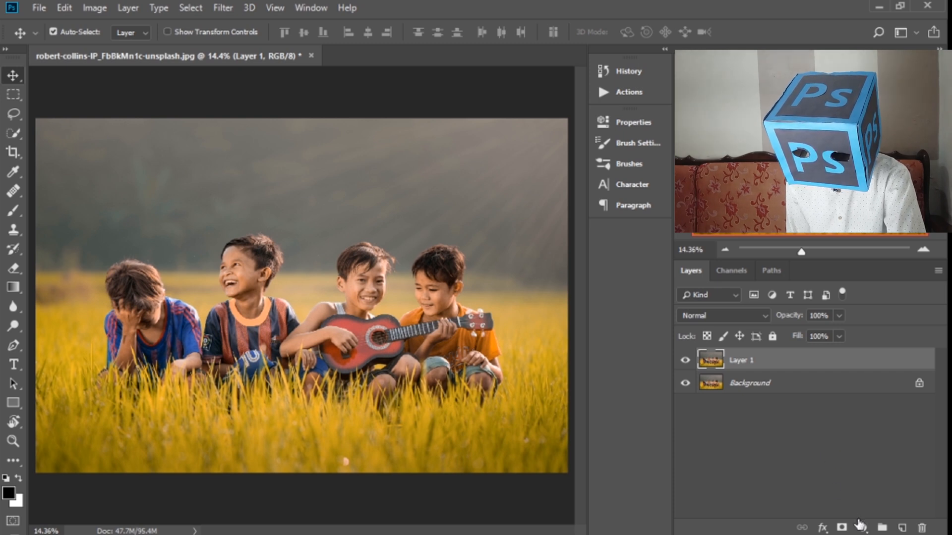
Step: Open the new fill or adjustment layer menu in the Layers panel
{"action": "left_click", "coordinate": [858, 527]}
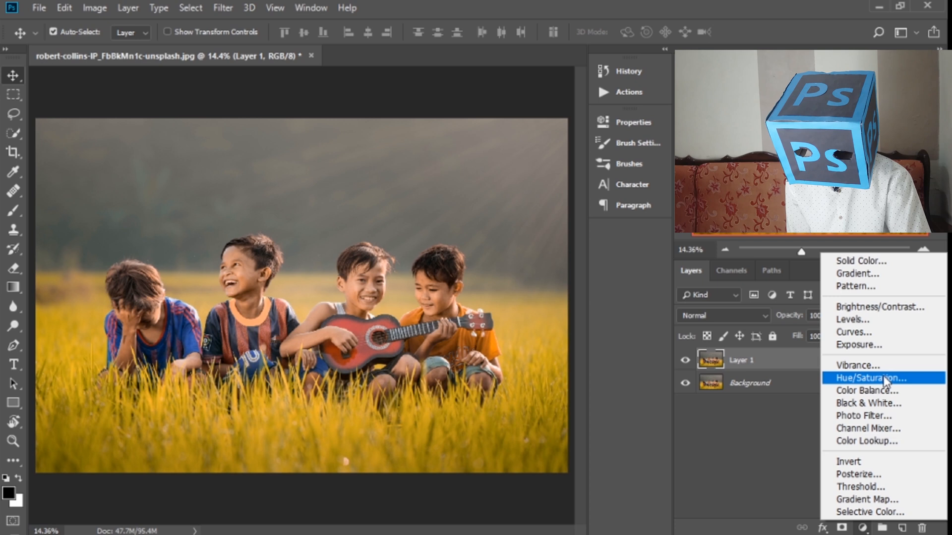
Step: Add a Hue/Saturation layer shifting Yellows to Hue +51, Saturation -13, Lightness -2
{"action": "left_click", "coordinate": [871, 377]}
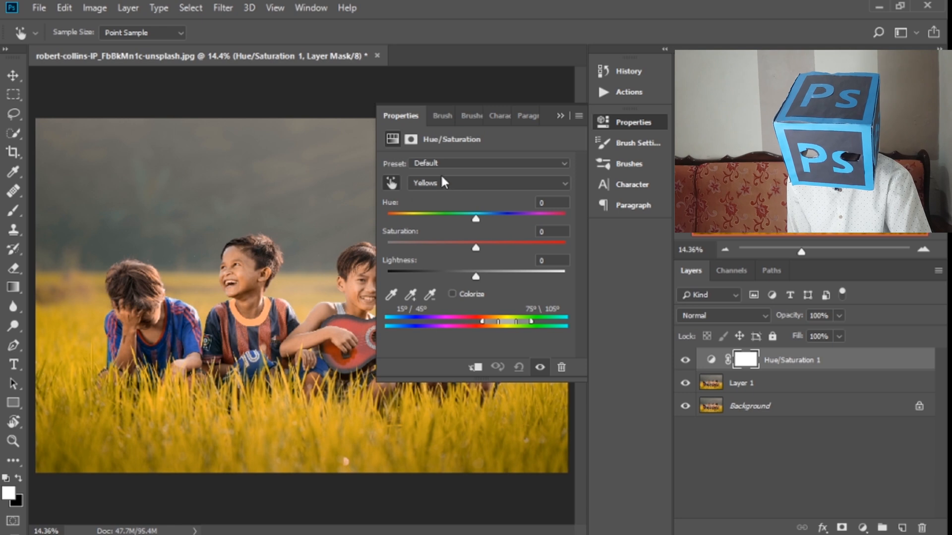
{"action": "mouse_move", "coordinate": [476, 215]}
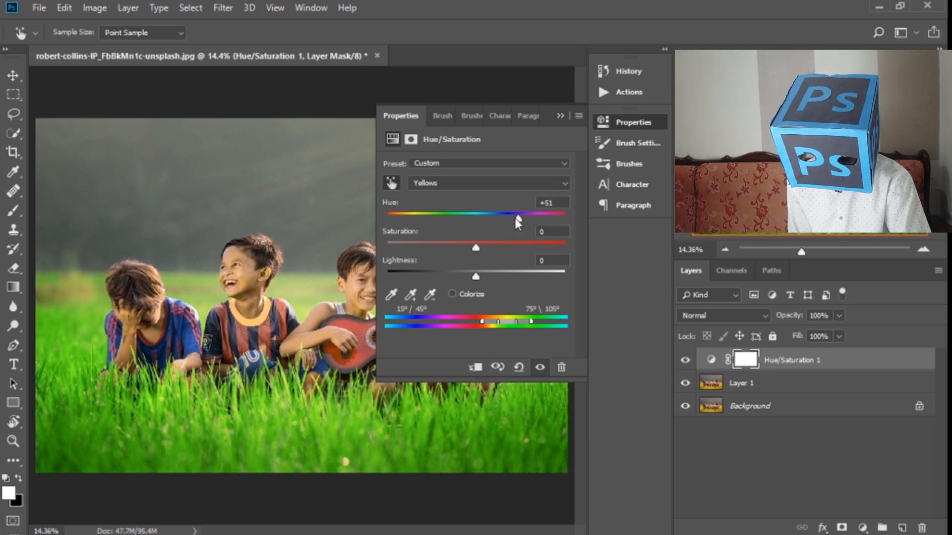
{"action": "mouse_move", "coordinate": [202, 289]}
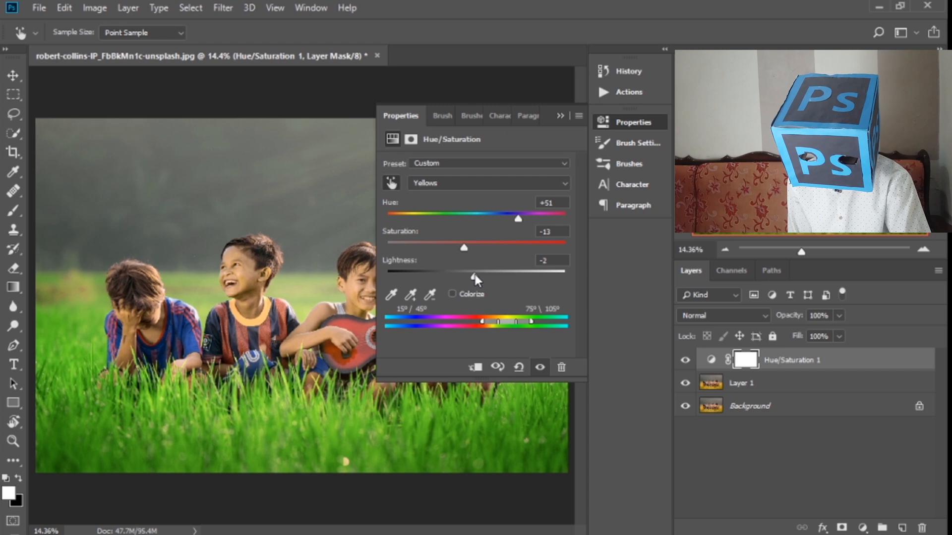
{"action": "left_click", "coordinate": [601, 122]}
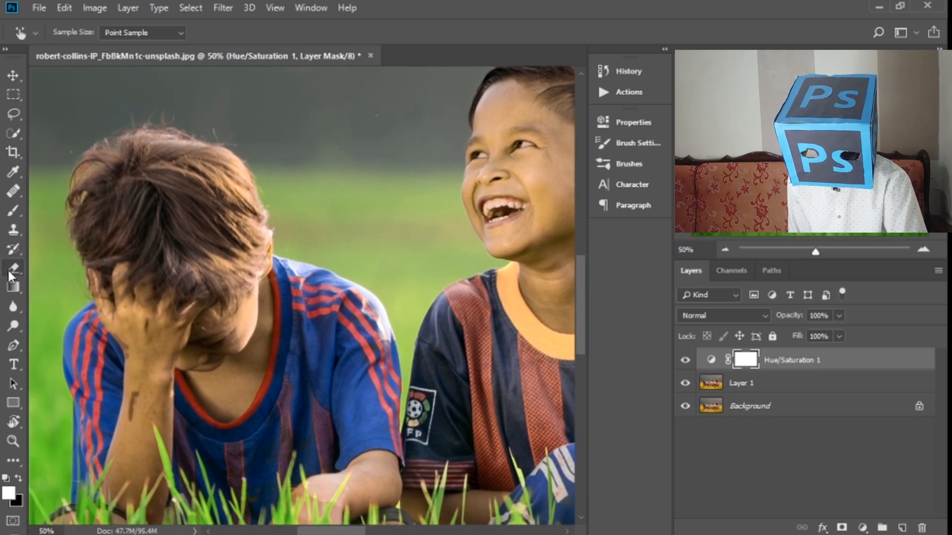
Step: Erase the Hue/Saturation mask over the boys' arm, face, hand and legs
{"action": "left_click", "coordinate": [13, 269]}
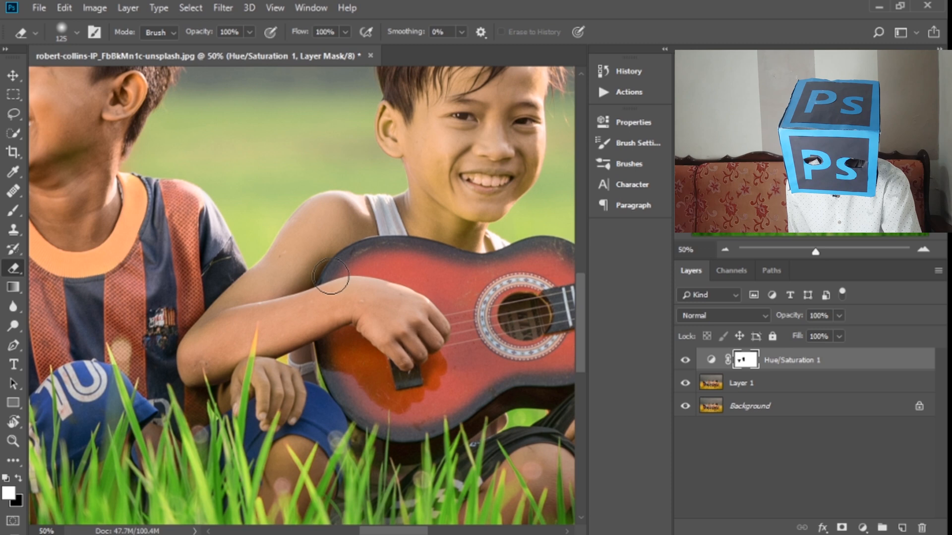
{"action": "left_click_drag", "start_coordinate": [330, 279], "coordinate": [331, 209]}
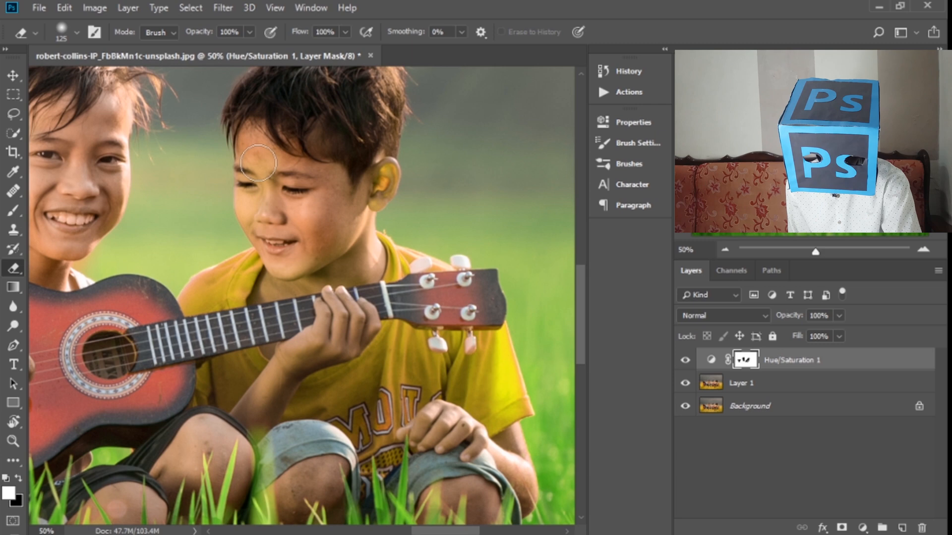
{"action": "left_click_drag", "start_coordinate": [258, 164], "coordinate": [330, 234]}
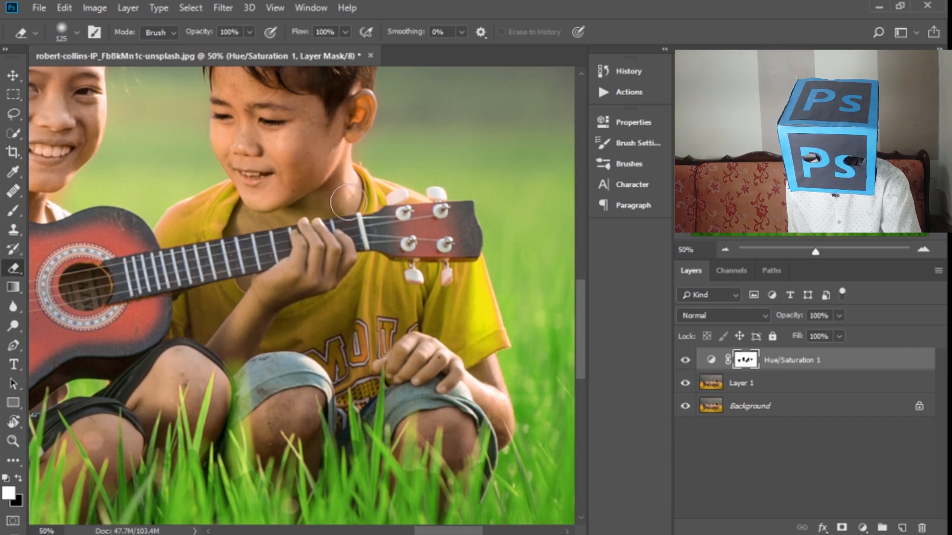
{"action": "scroll", "scroll_direction": "down", "scroll_amount": 3}
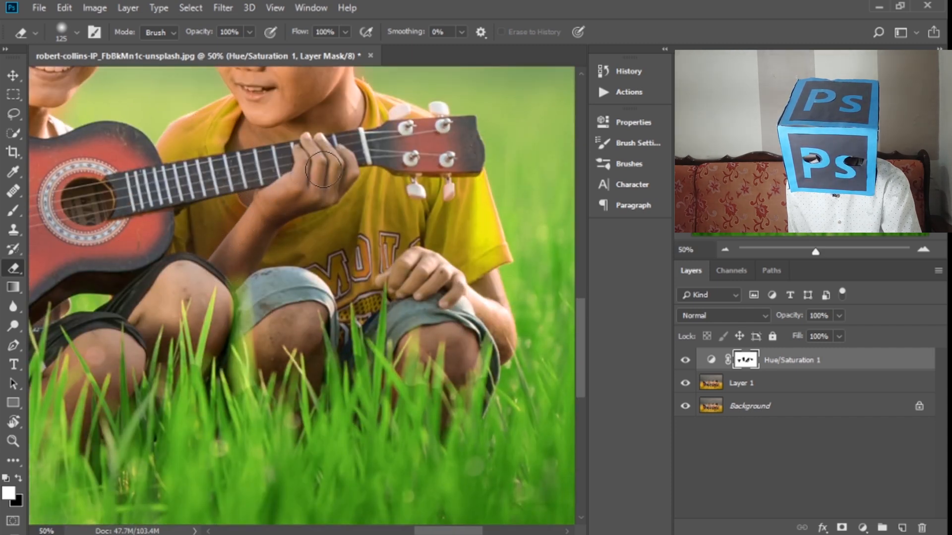
{"action": "left_click_drag", "start_coordinate": [325, 170], "coordinate": [173, 240]}
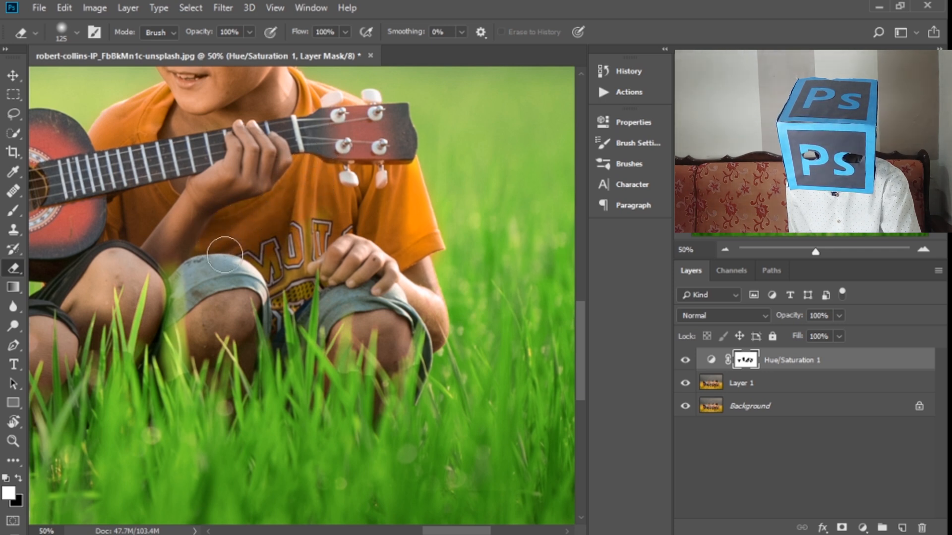
{"action": "left_click_drag", "start_coordinate": [224, 254], "coordinate": [289, 286]}
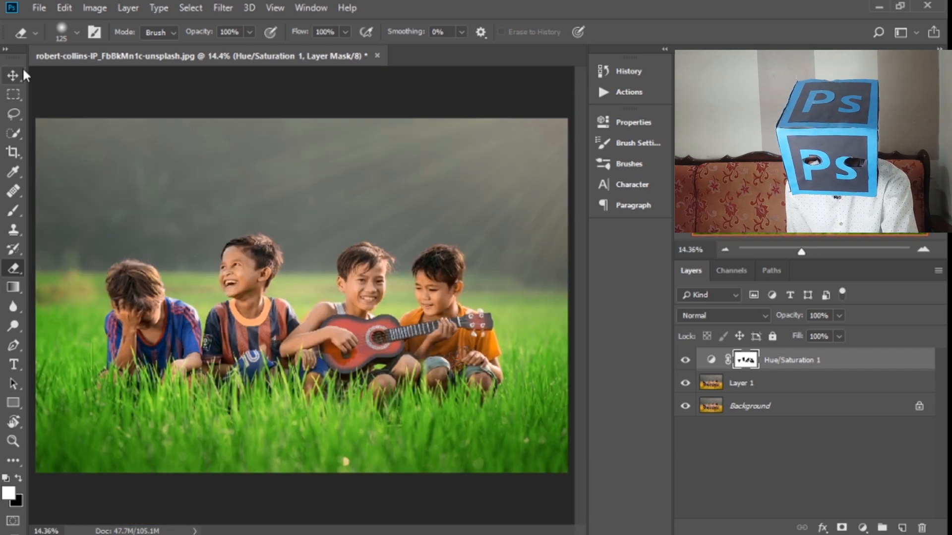
Step: Hide the background, merge the visible layers, and launch the Camera Raw Filter
{"action": "left_click", "coordinate": [13, 75]}
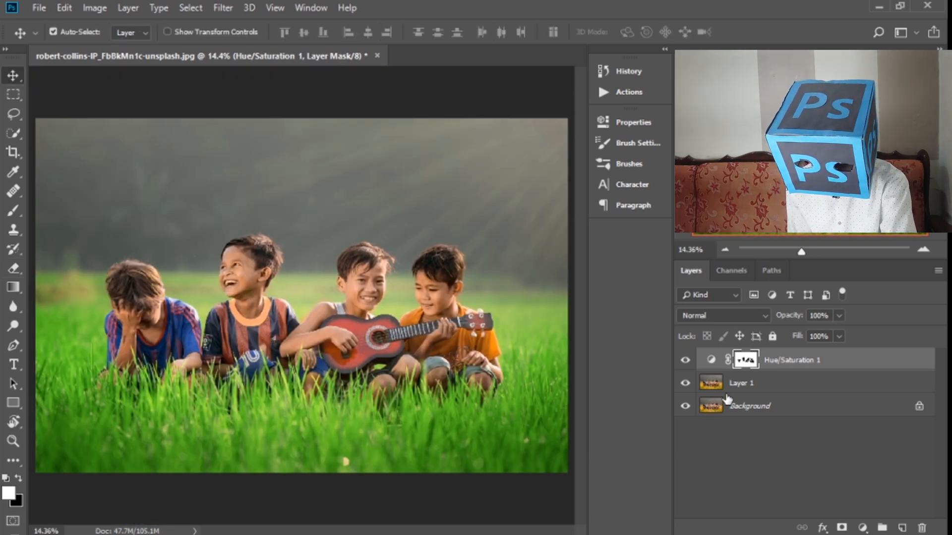
{"action": "left_click", "coordinate": [684, 406]}
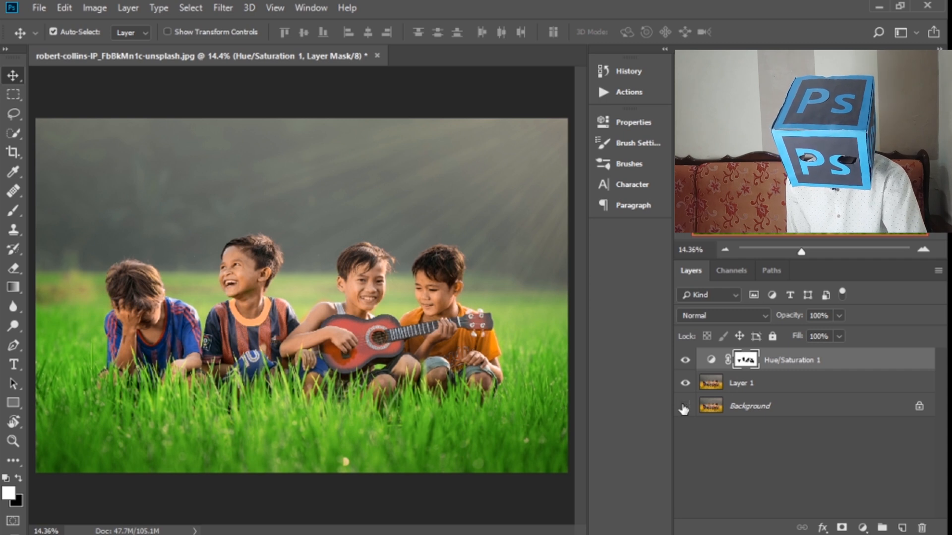
{"action": "left_click", "coordinate": [684, 406]}
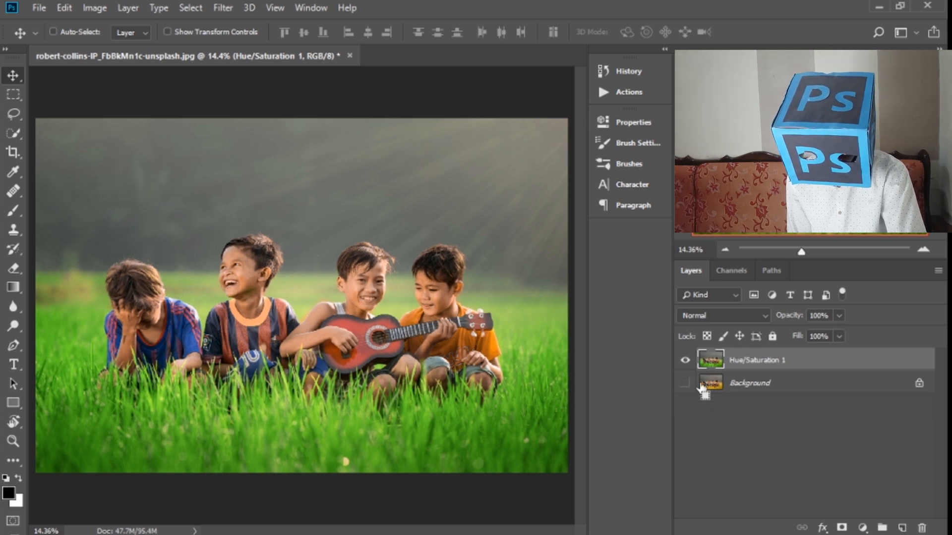
{"action": "left_click", "coordinate": [684, 383]}
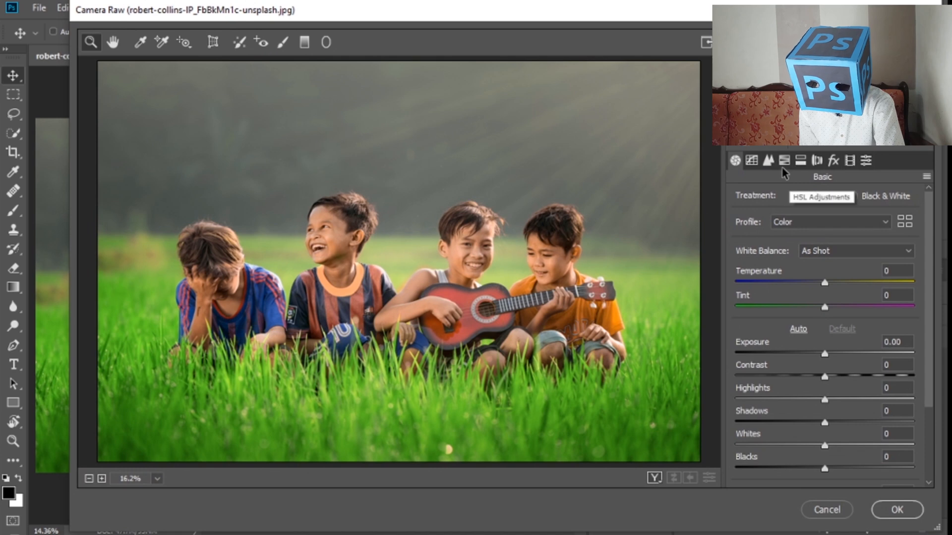
Step: Apply Camera Raw: Greens hue +6, Yellows saturation +4, Greens -3, plus exposure -0.50, clarity +13, dehaze +9
{"action": "left_click", "coordinate": [783, 161]}
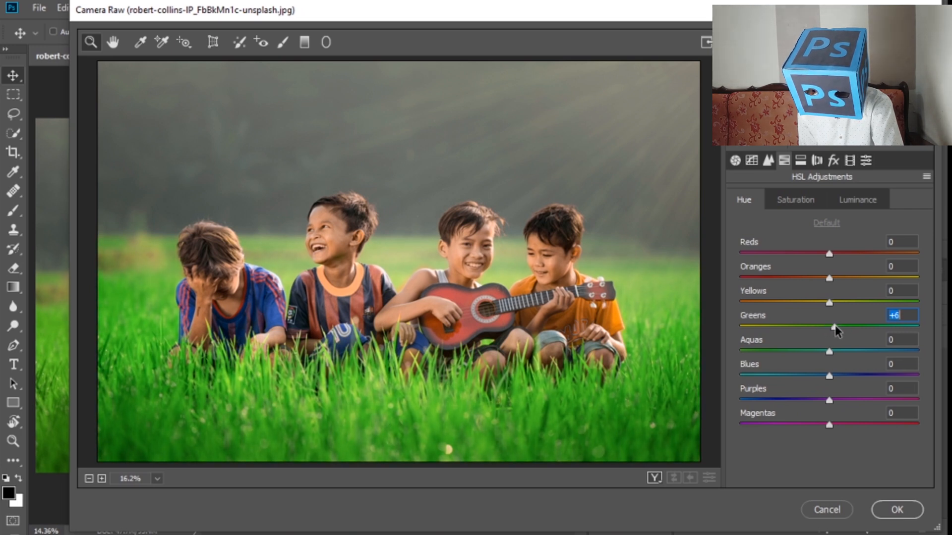
{"action": "left_click", "coordinate": [795, 199]}
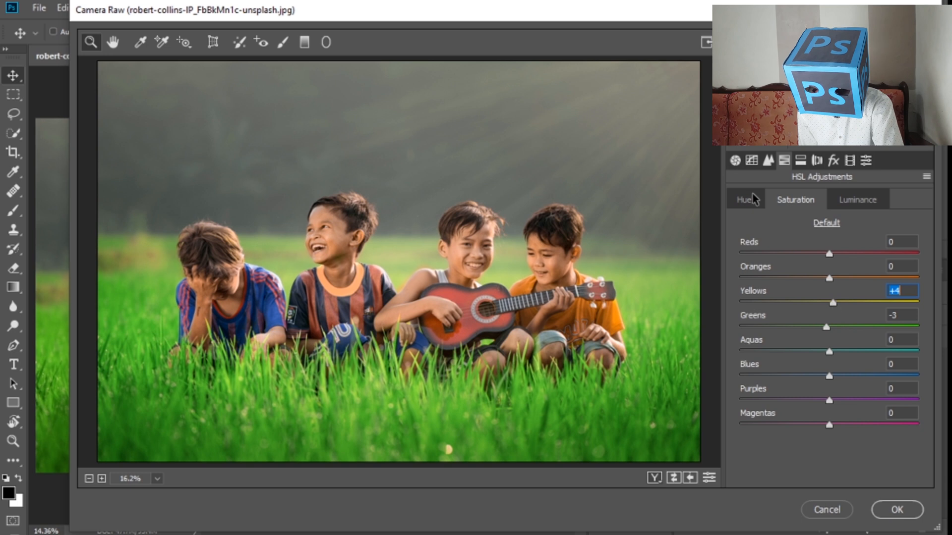
{"action": "left_click", "coordinate": [735, 160]}
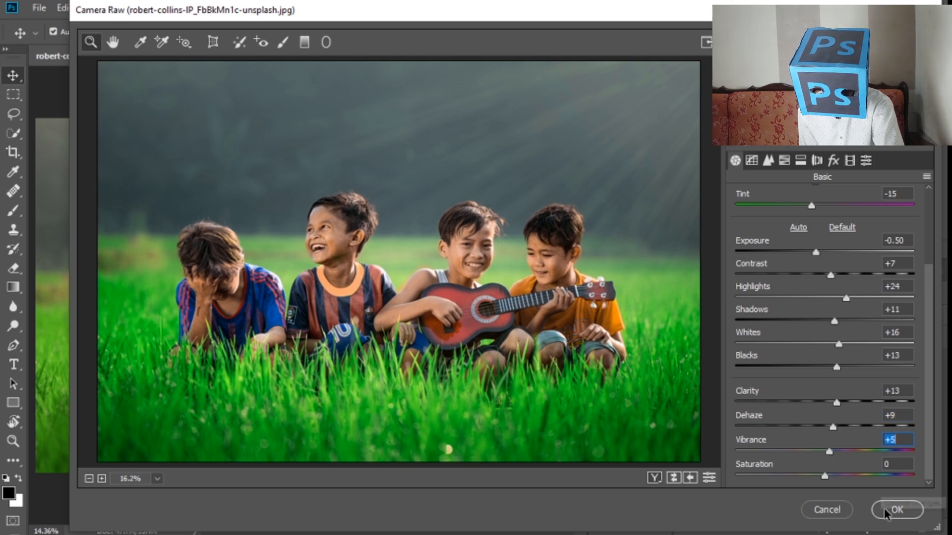
{"action": "left_click", "coordinate": [897, 511]}
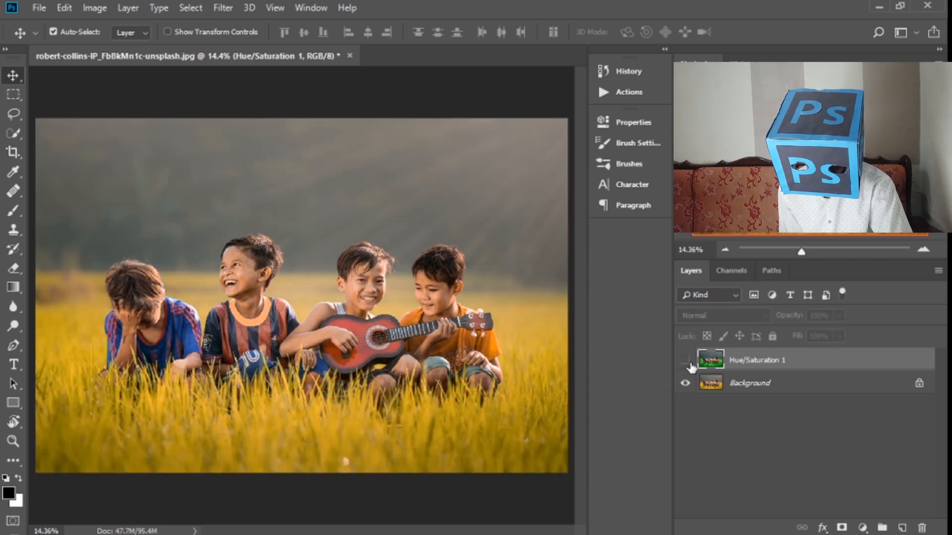
{"action": "left_click", "coordinate": [684, 364]}
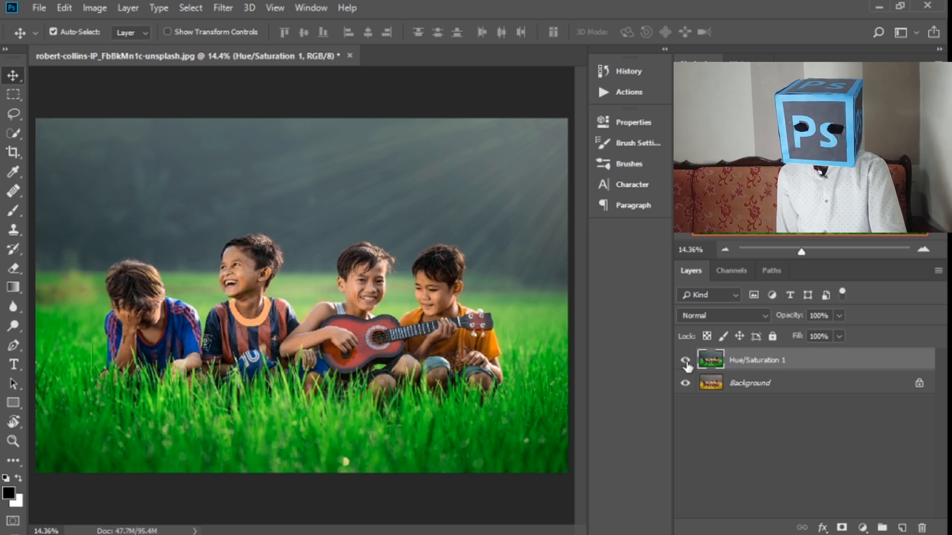
{"action": "left_click", "coordinate": [684, 360]}
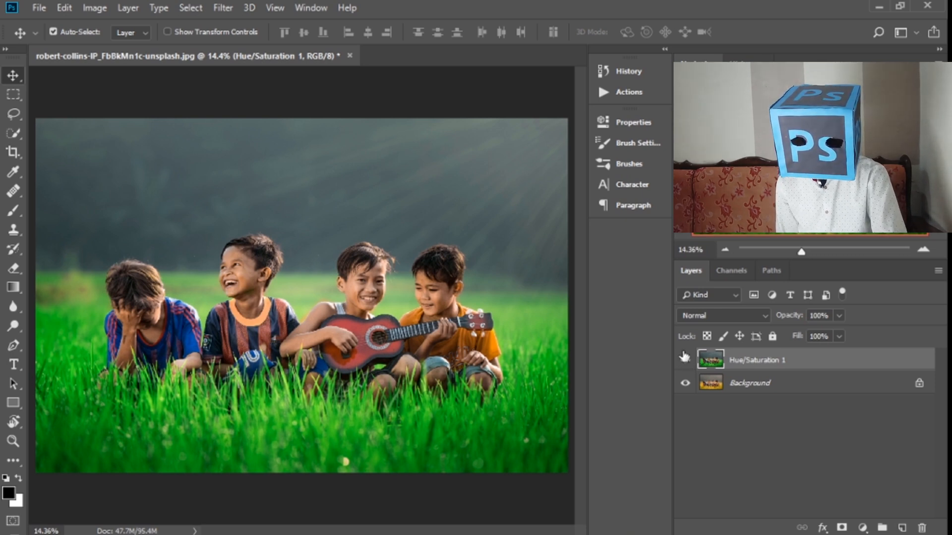
{"action": "left_click", "coordinate": [685, 359]}
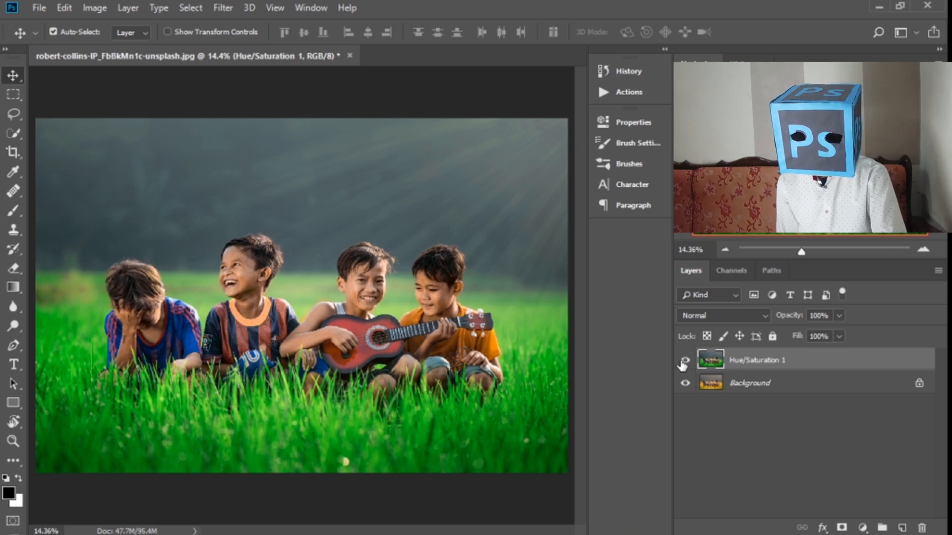